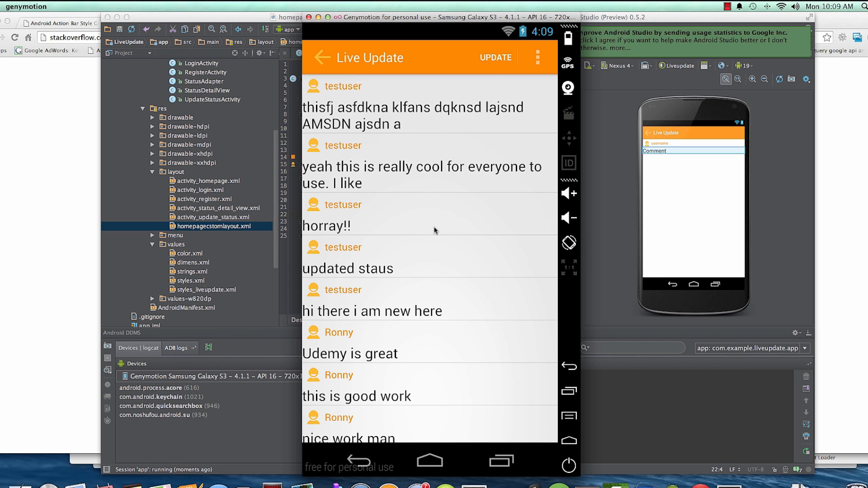
mouse_move(339, 116)
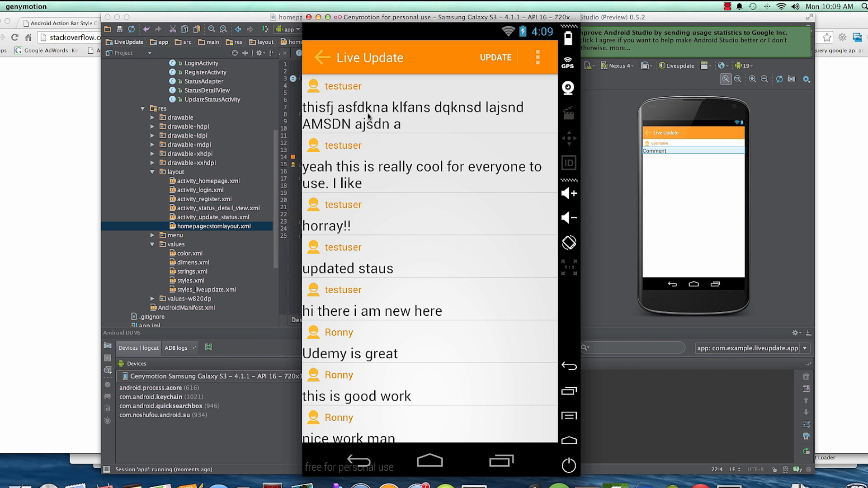
mouse_move(407, 186)
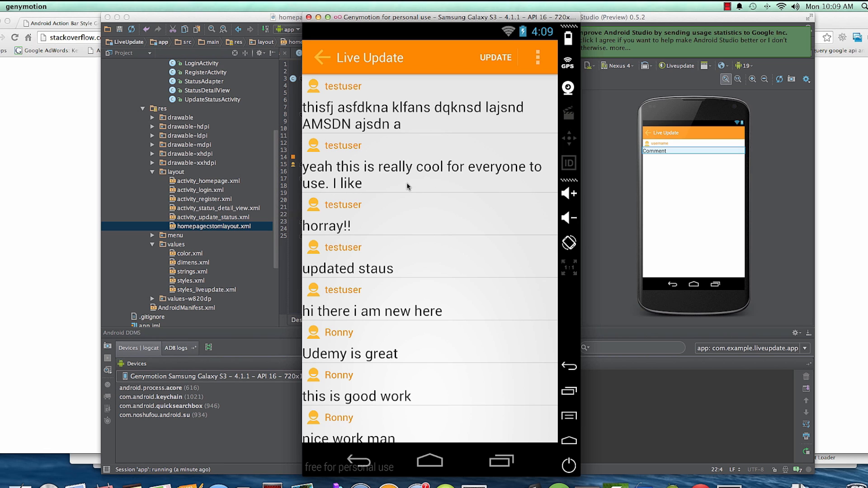
mouse_move(518, 194)
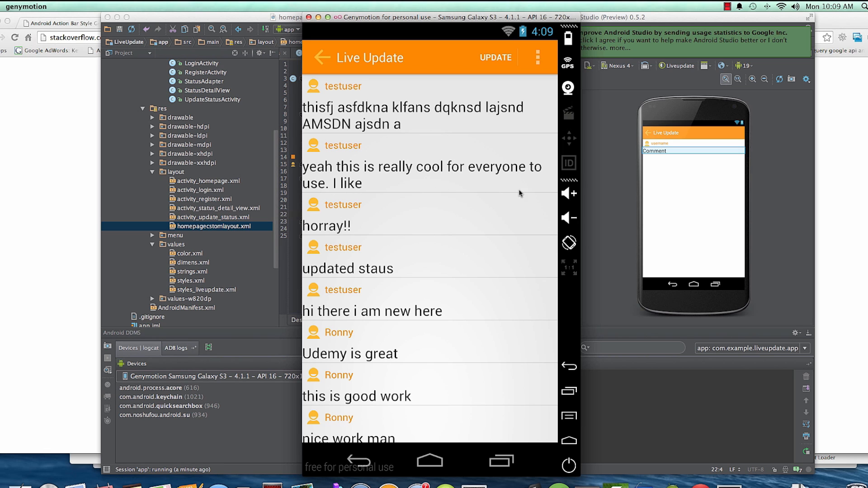
mouse_move(534, 184)
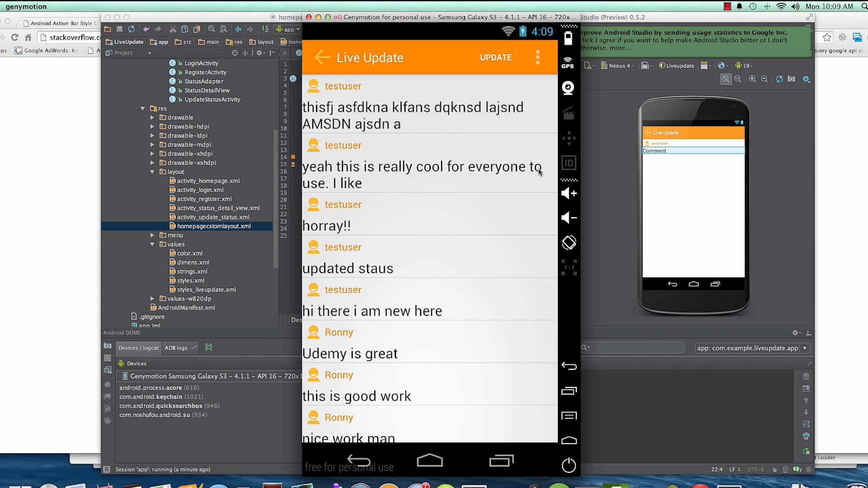
mouse_move(531, 204)
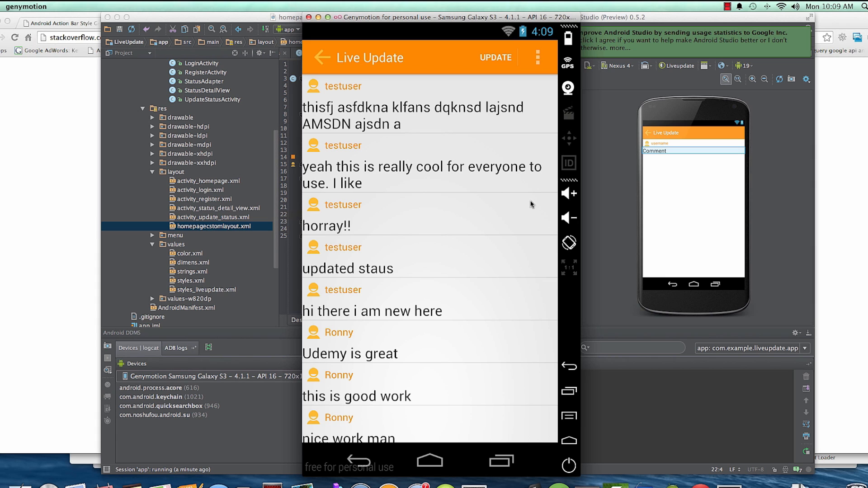
mouse_move(555, 179)
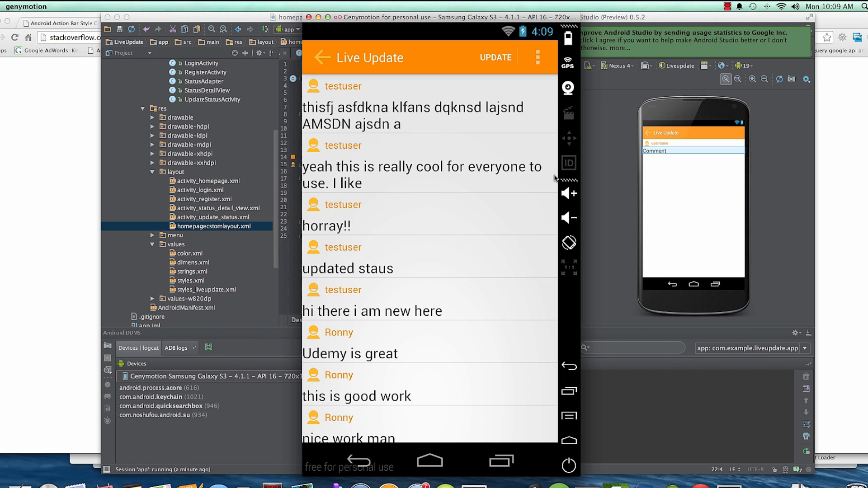
mouse_move(390, 271)
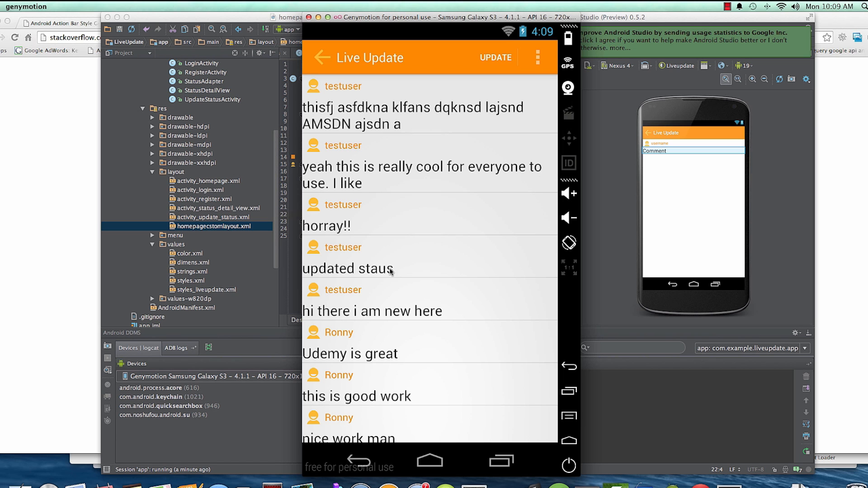
mouse_move(420, 226)
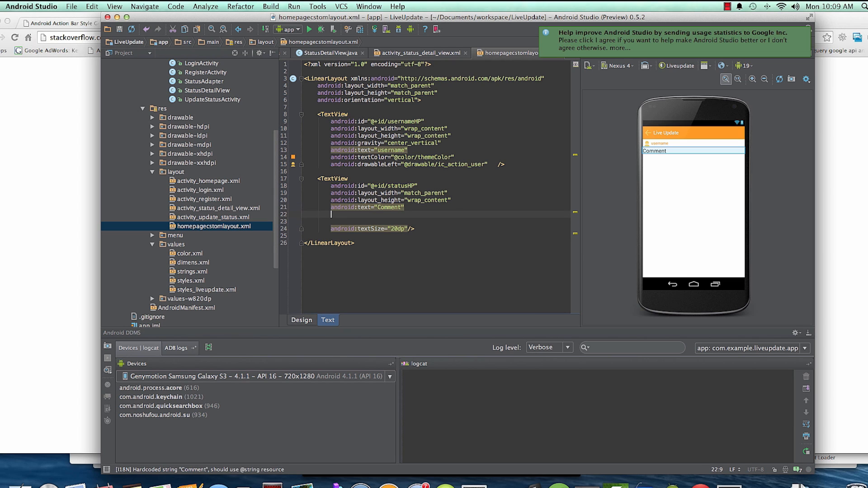
Give the statusHP TextView maxLength 50, ellipsize end and maxLines 1 in homepagecstomlayout.xml
type("maxLength=\"")
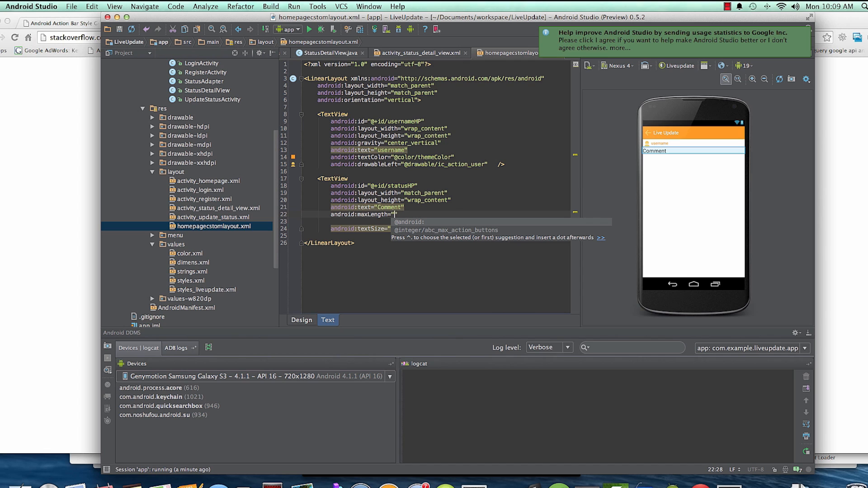
type("50")
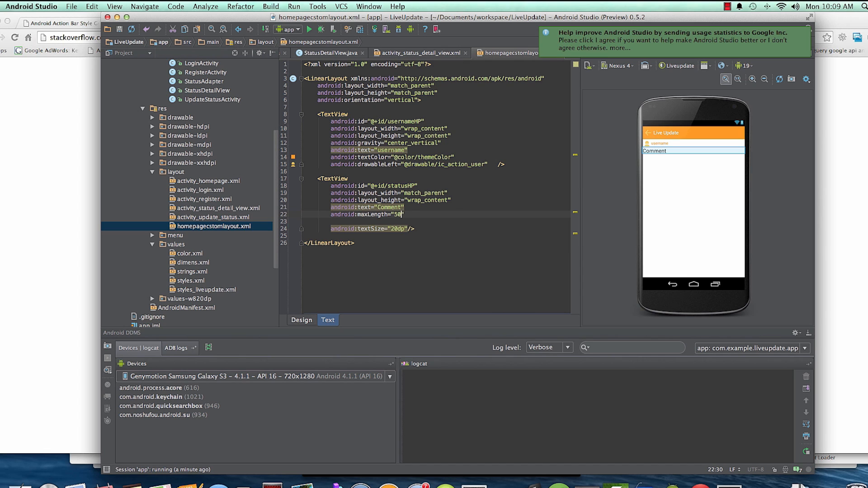
key("enter")
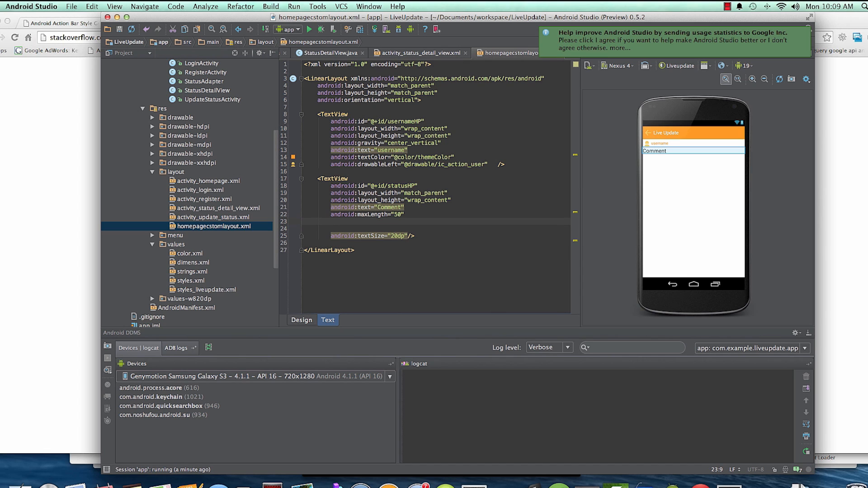
type("ellipsize=\"end")
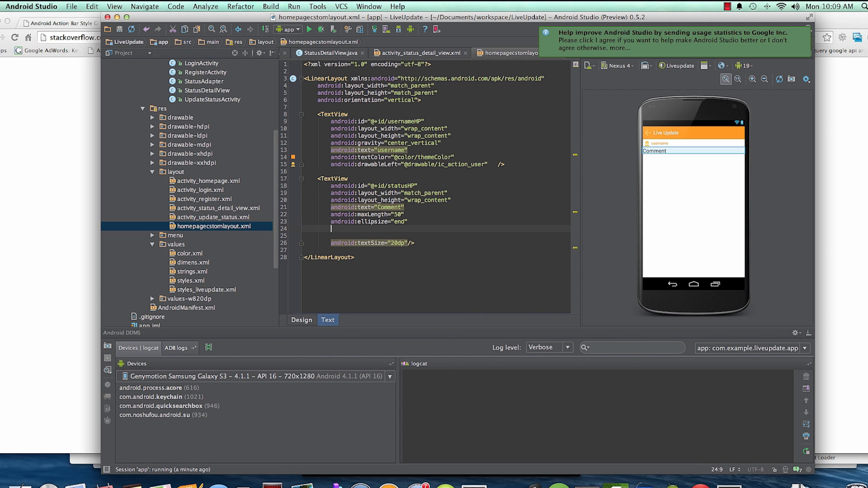
type("maxLines=\"1")
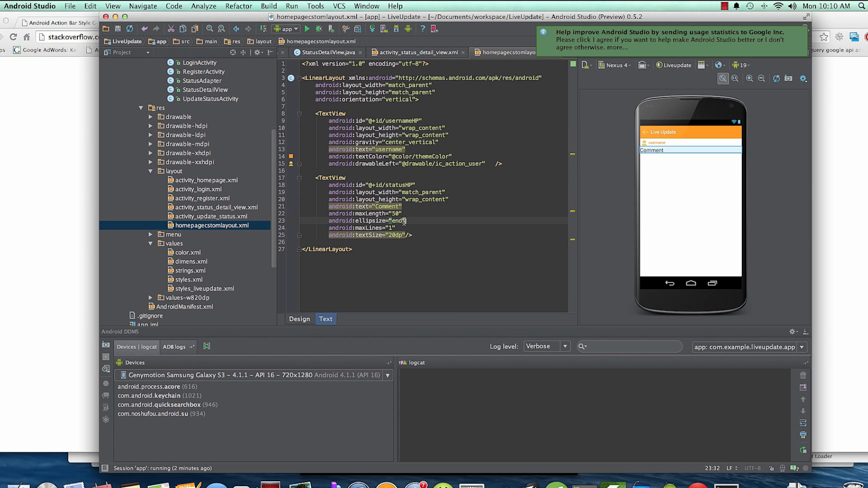
mouse_move(534, 189)
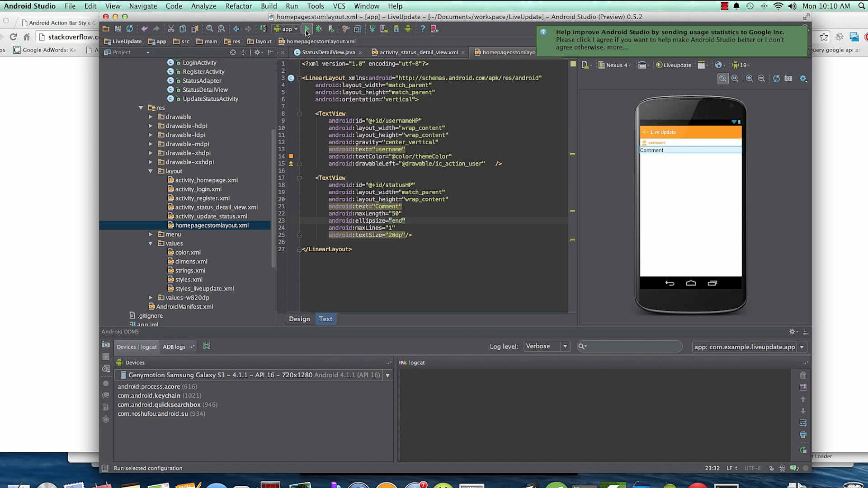
Run the updated app on the emulator and go to the Update Status screen
left_click(308, 28)
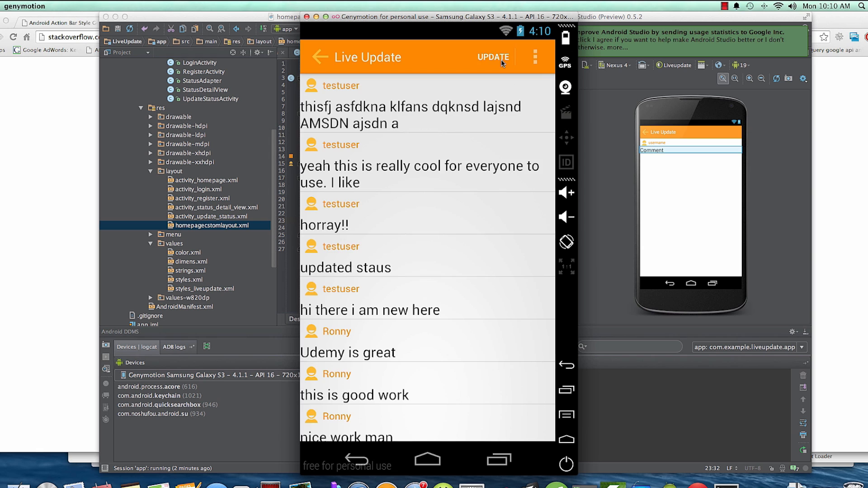
left_click(492, 57)
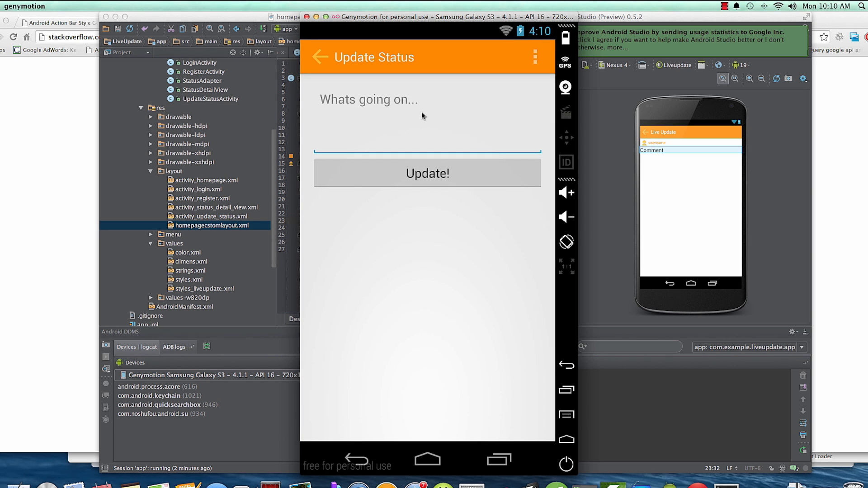
Post the status 'hi there this android app is worth a million bucks.' to the feed
type("hi te")
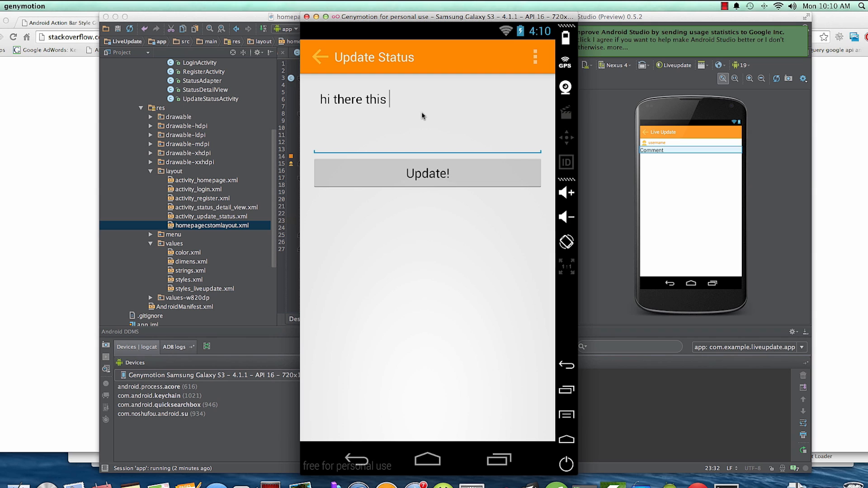
type("android app i")
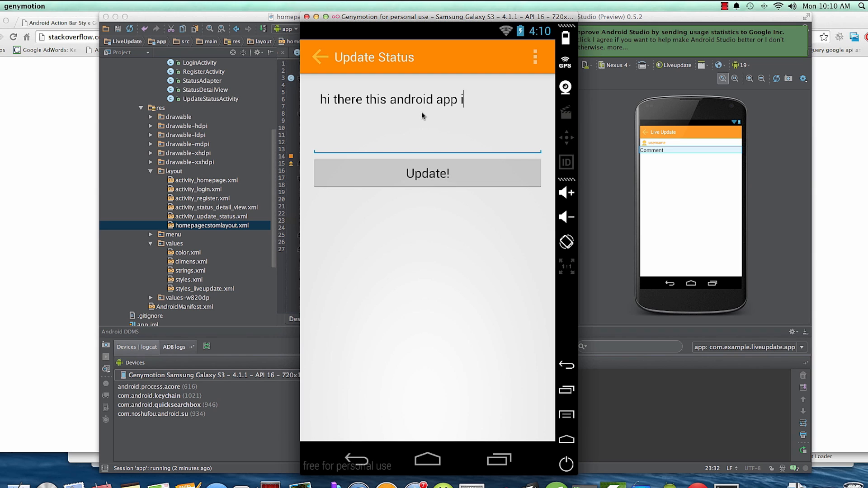
type("s worth a mil")
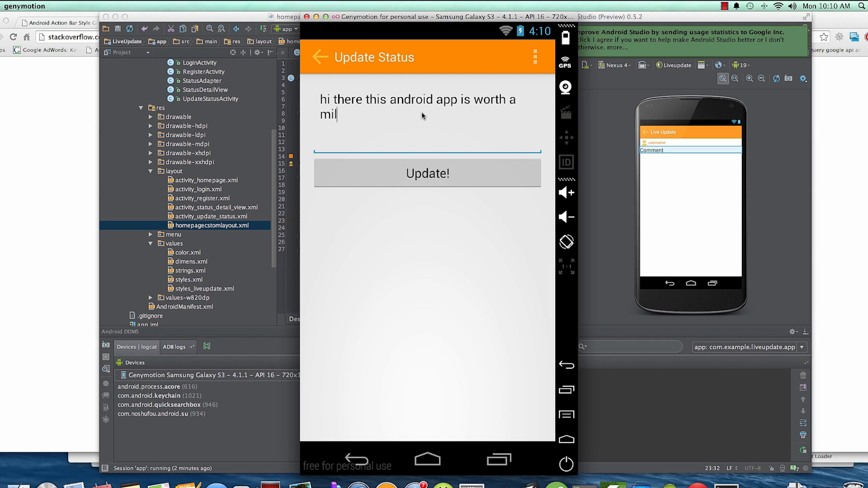
type("lion bucks")
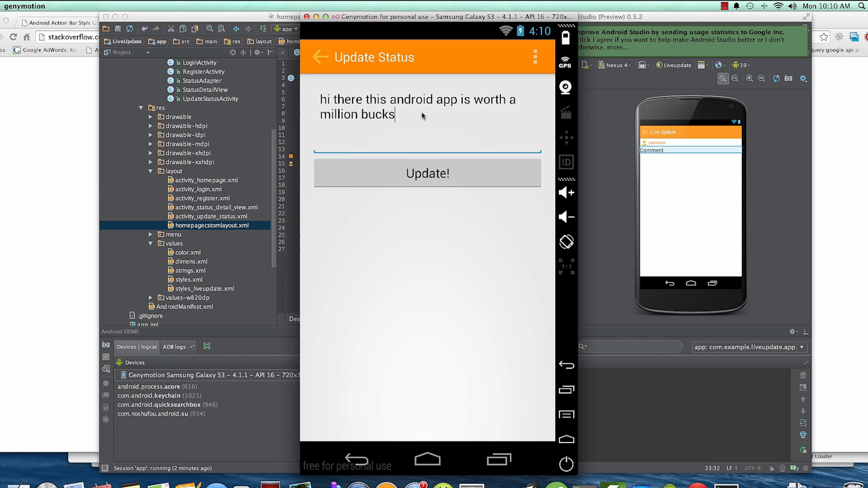
type(".")
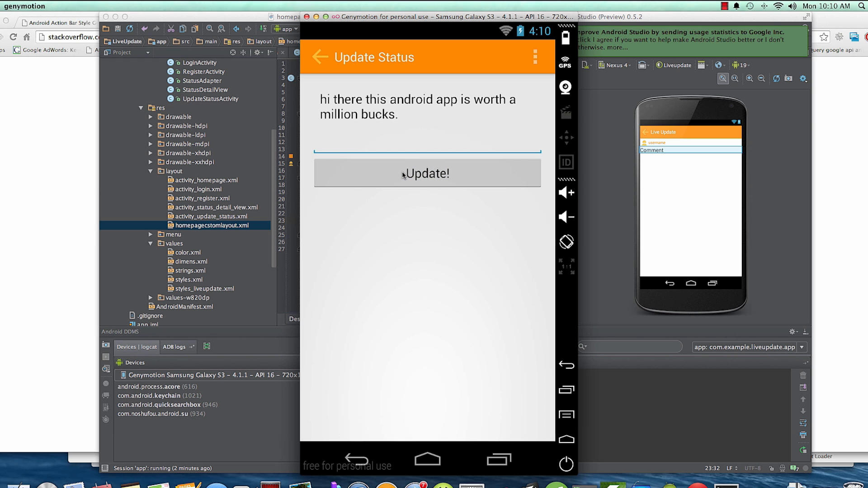
left_click(427, 174)
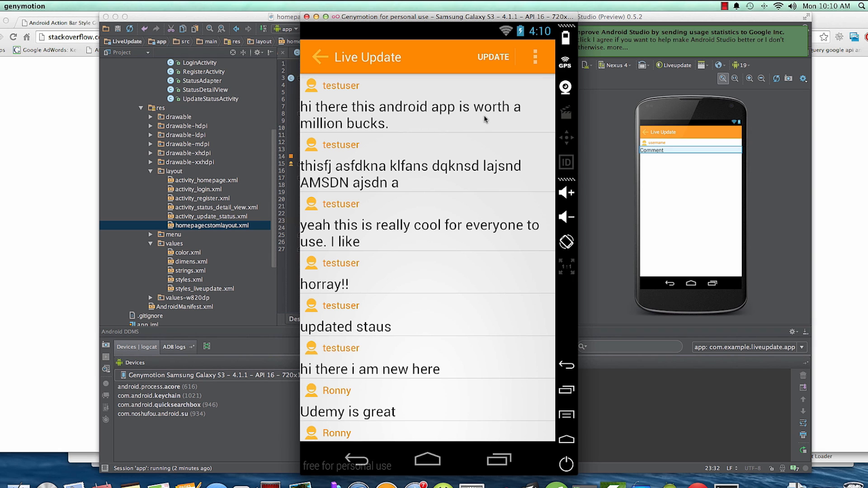
View the new top status, then redeploy the app from Android Studio with the single-line layout
left_click(425, 107)
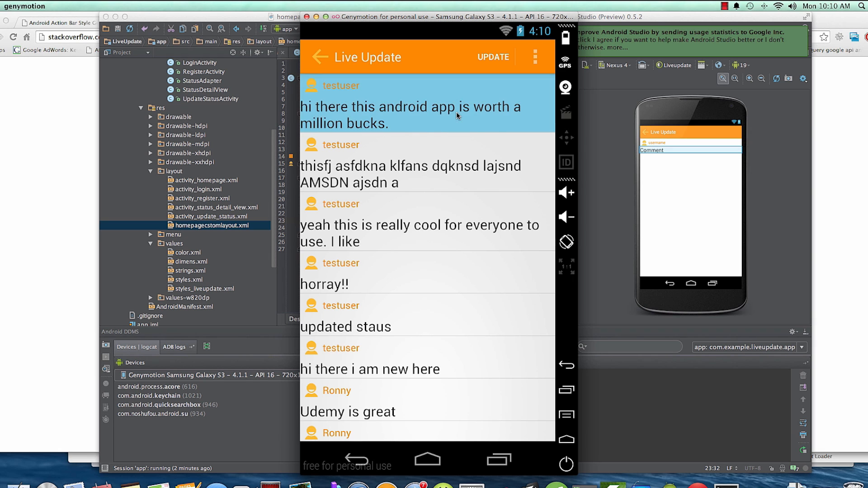
left_click(425, 115)
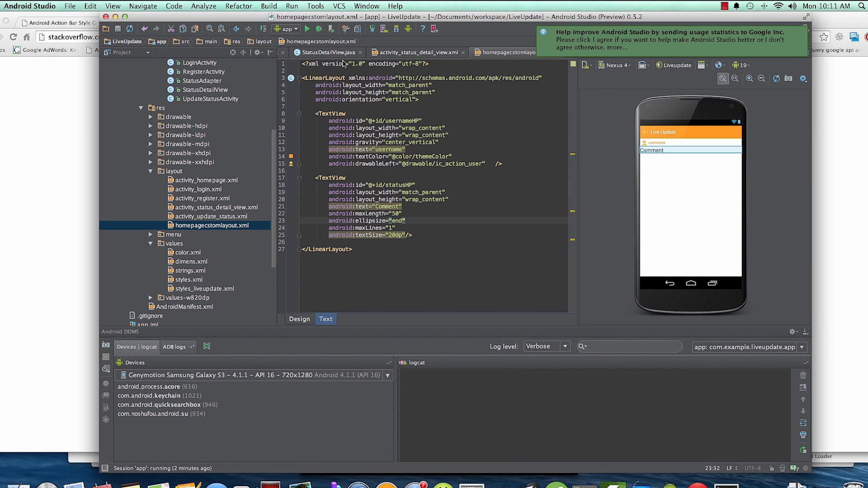
left_click(305, 28)
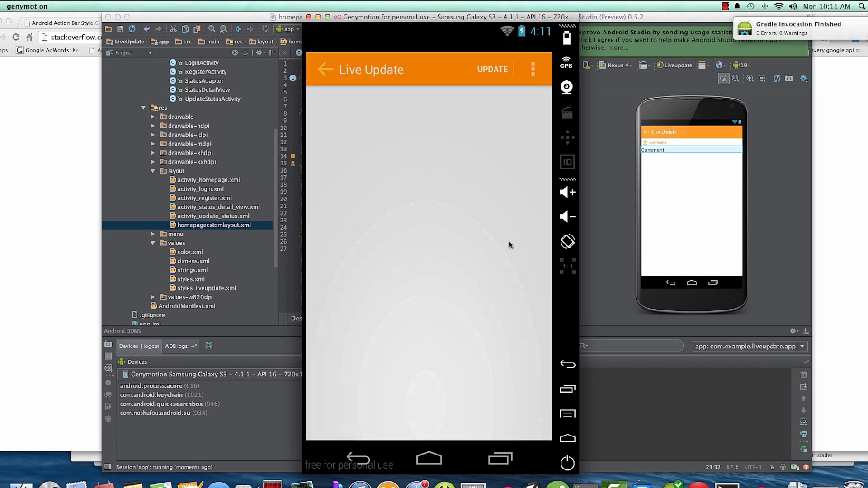
View the truncated top status in full on Status Details and return to the list
left_click(492, 70)
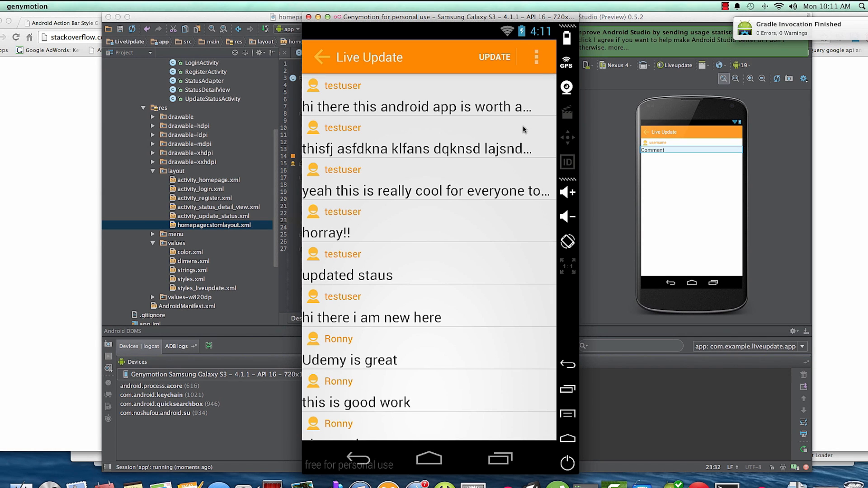
mouse_move(462, 98)
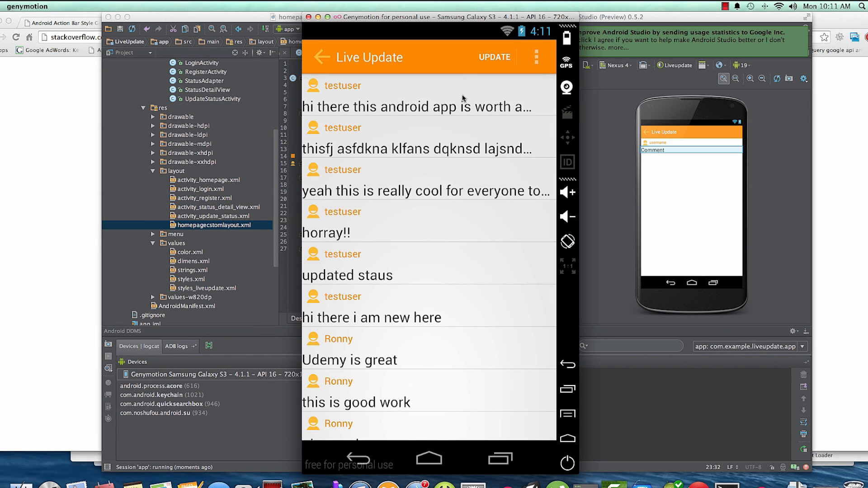
left_click(426, 107)
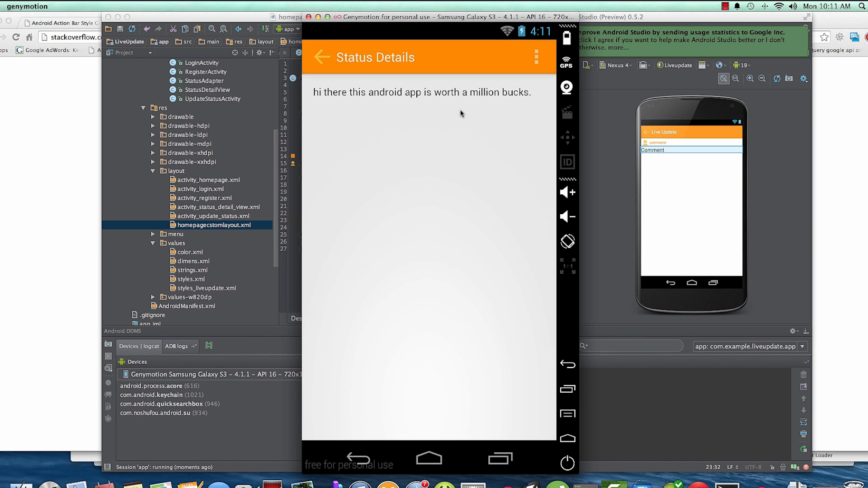
mouse_move(374, 461)
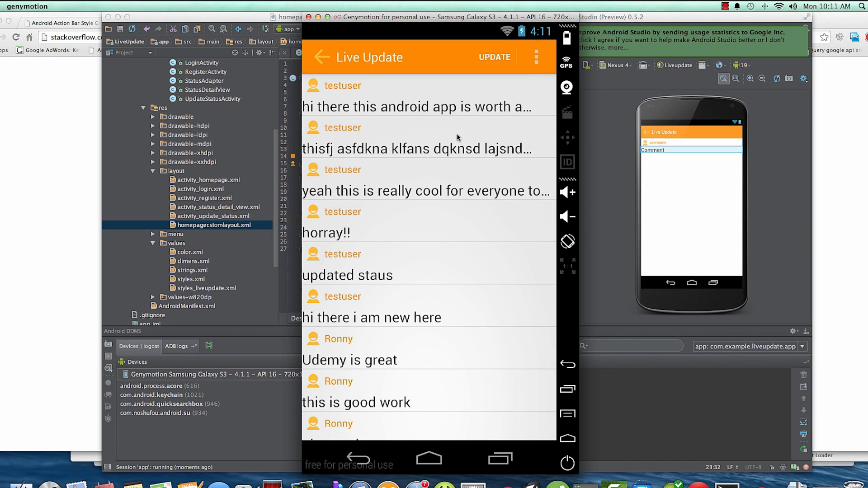
scroll("down", 3)
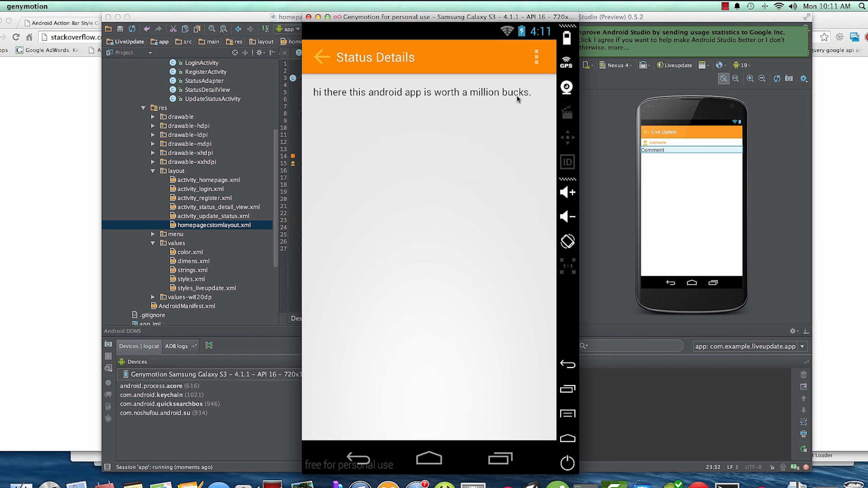
left_click(320, 57)
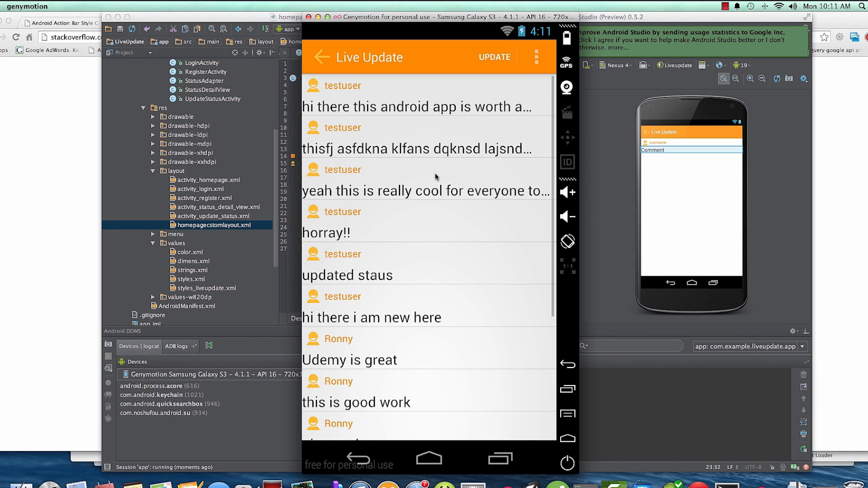
mouse_move(432, 182)
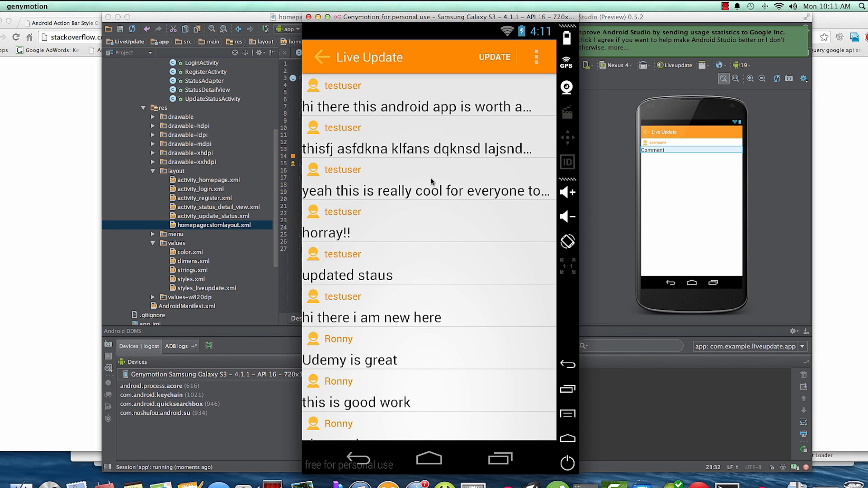
mouse_move(329, 74)
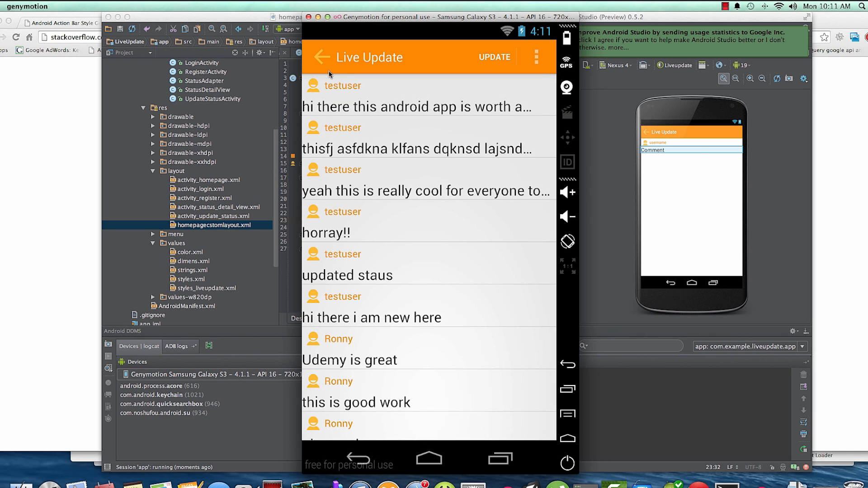
mouse_move(325, 61)
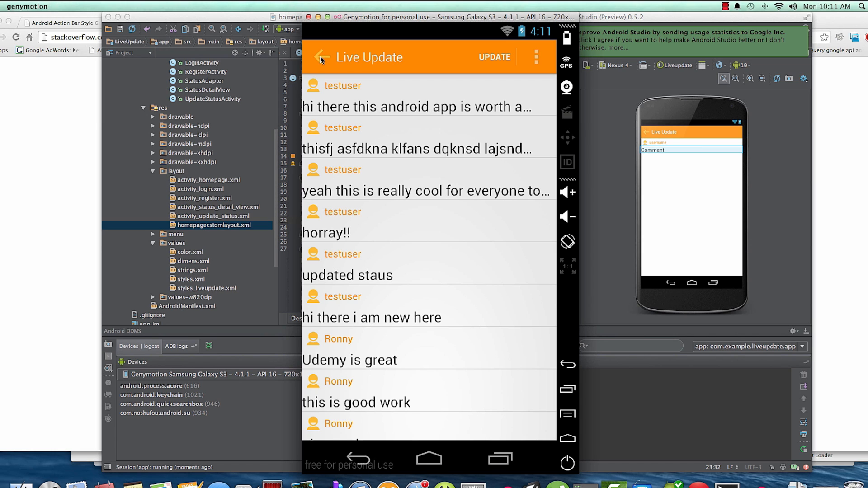
mouse_move(321, 83)
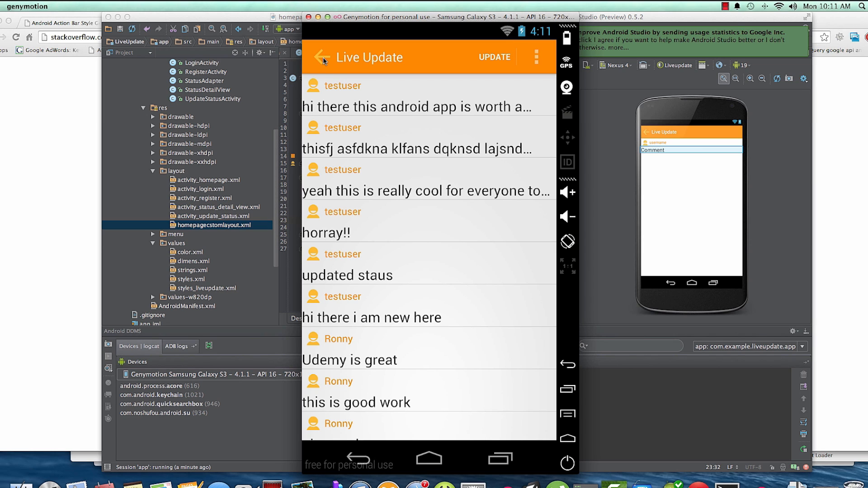
mouse_move(419, 446)
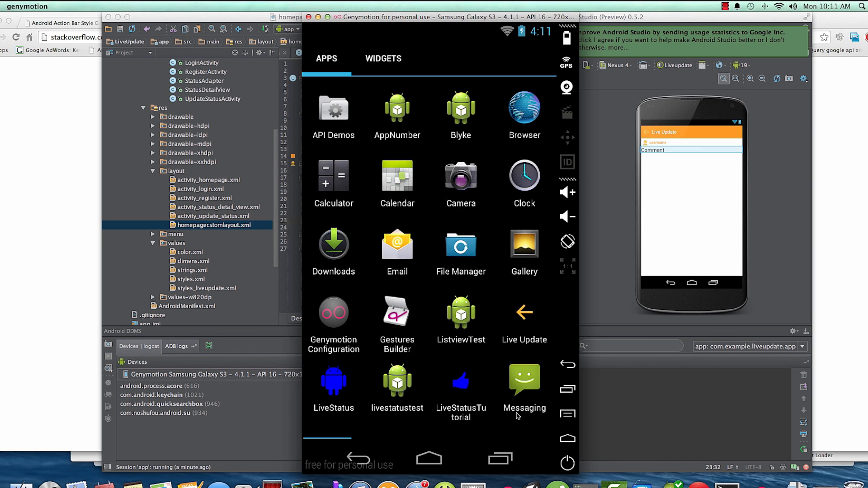
Launch Live Update from the app launcher and scroll through the one-line status feed
left_click(523, 320)
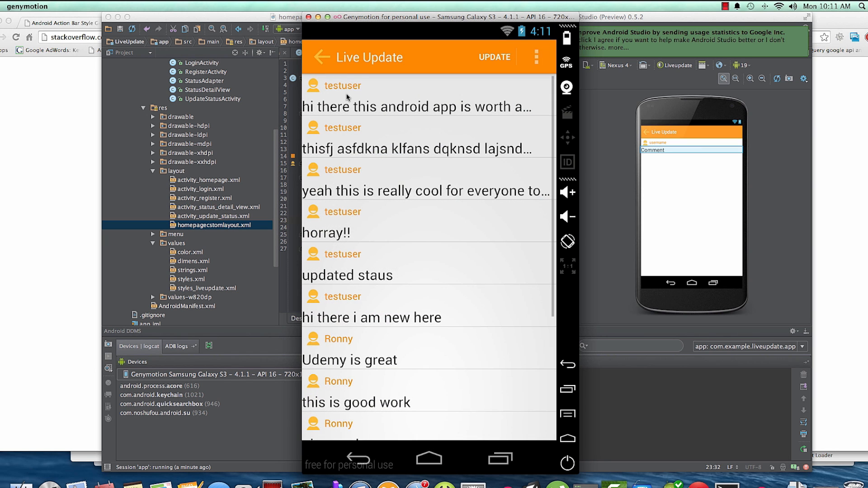
mouse_move(329, 73)
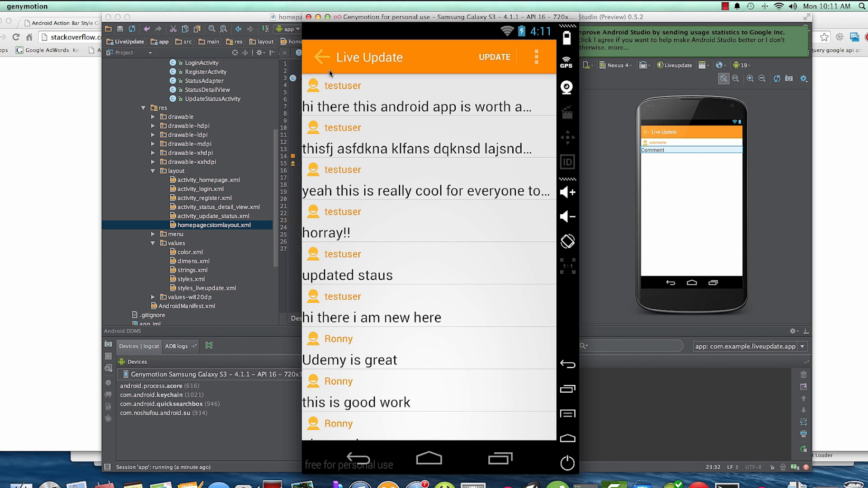
scroll("down", 3)
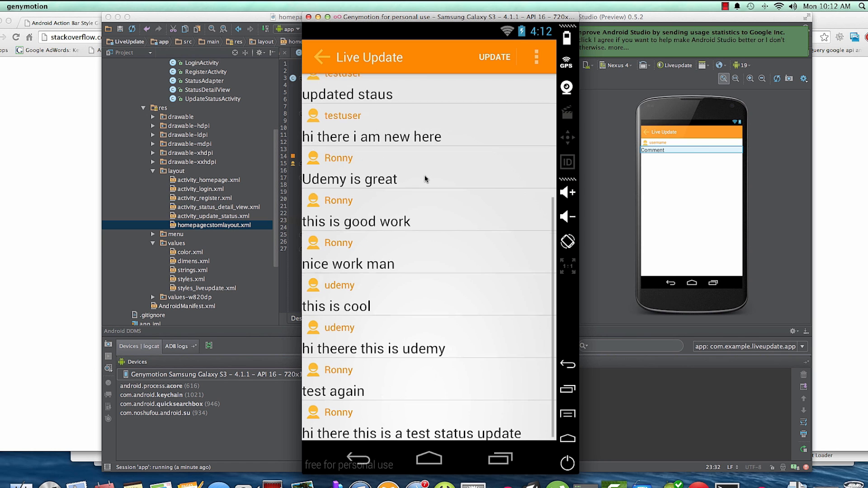
scroll("up", 3)
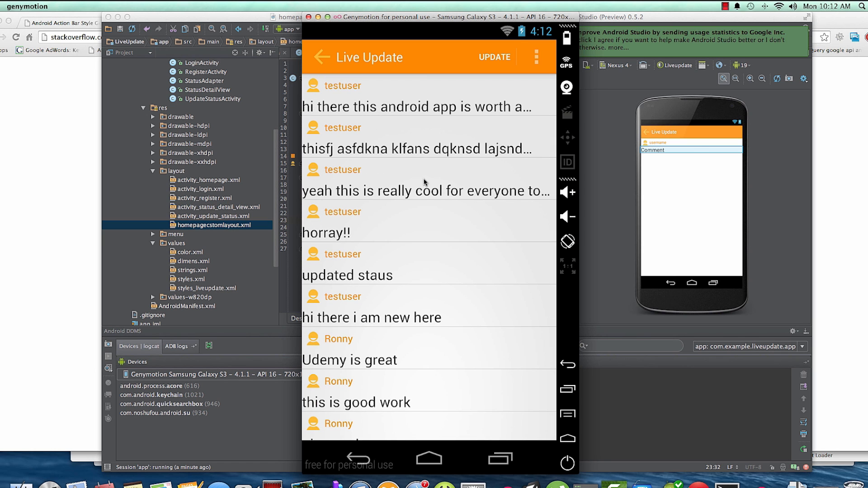